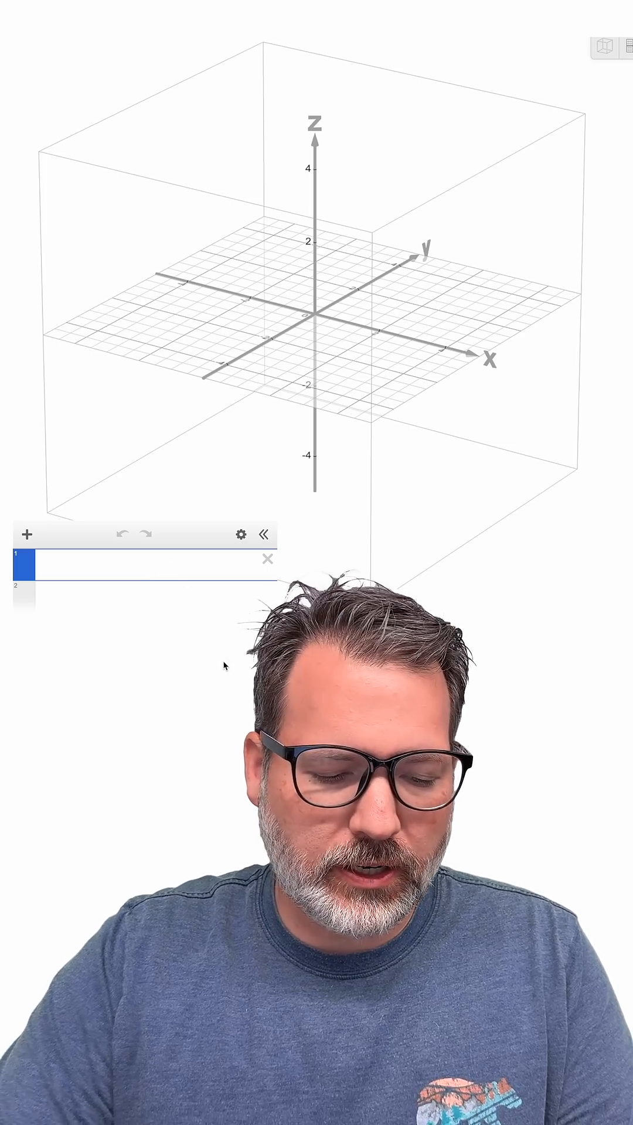
# Step: Define the radius slider r_ad = 3 in the Algebra input
pyautogui.write('rad')
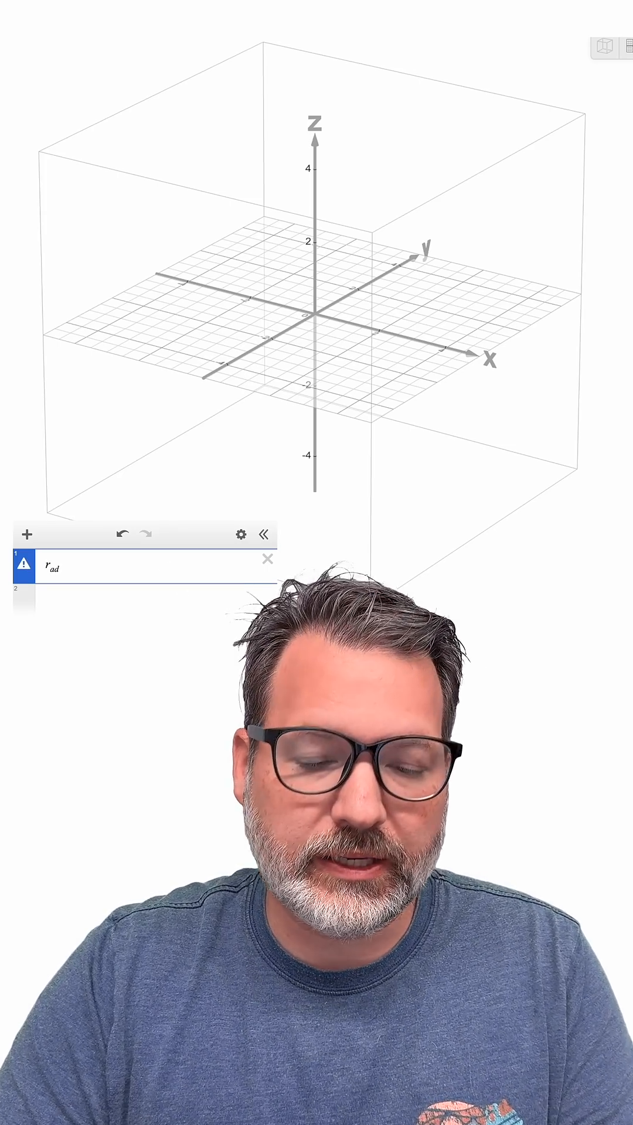
pyautogui.write('=')
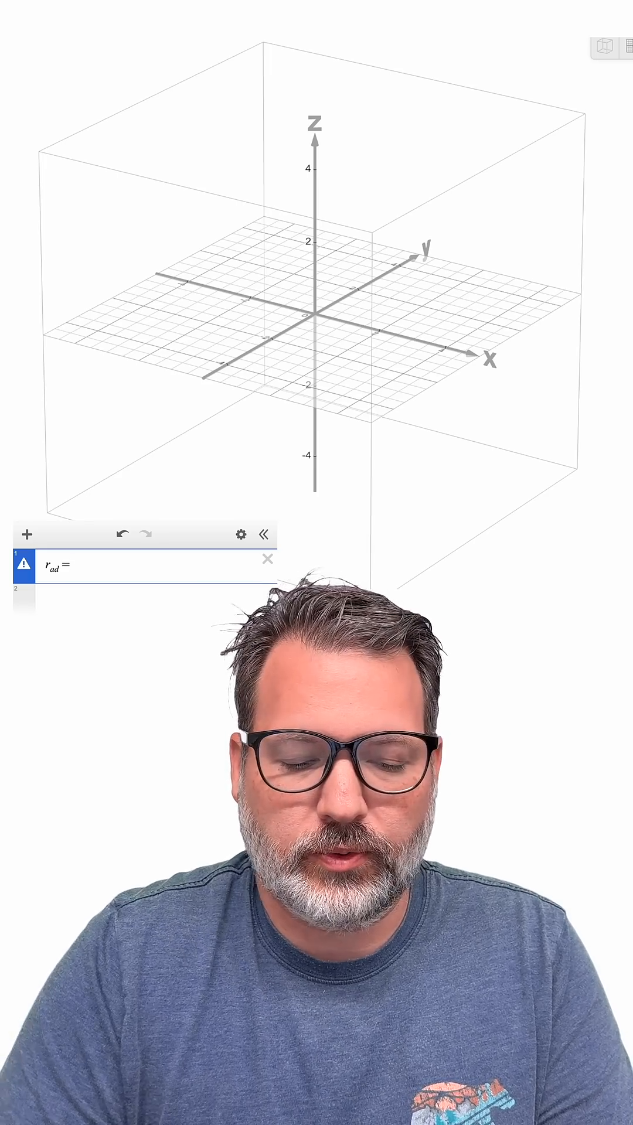
pyautogui.write('3')
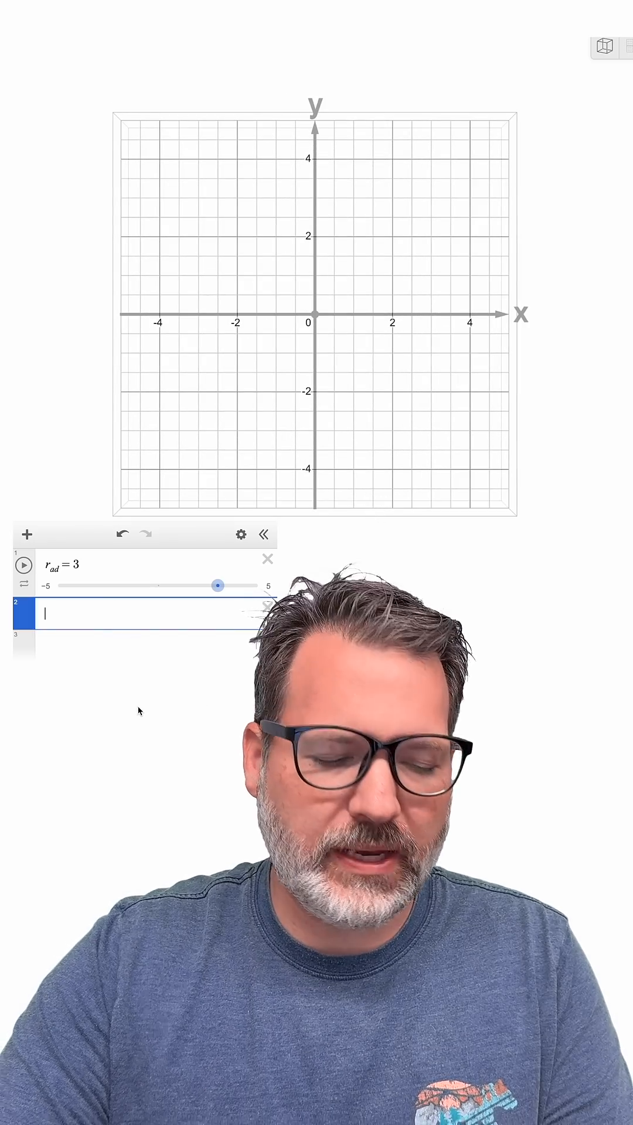
# Step: Enter the inequality x² + y² ≤ r_ad² to draw a filled disc of radius 3 at the origin
pyautogui.write('x^2')
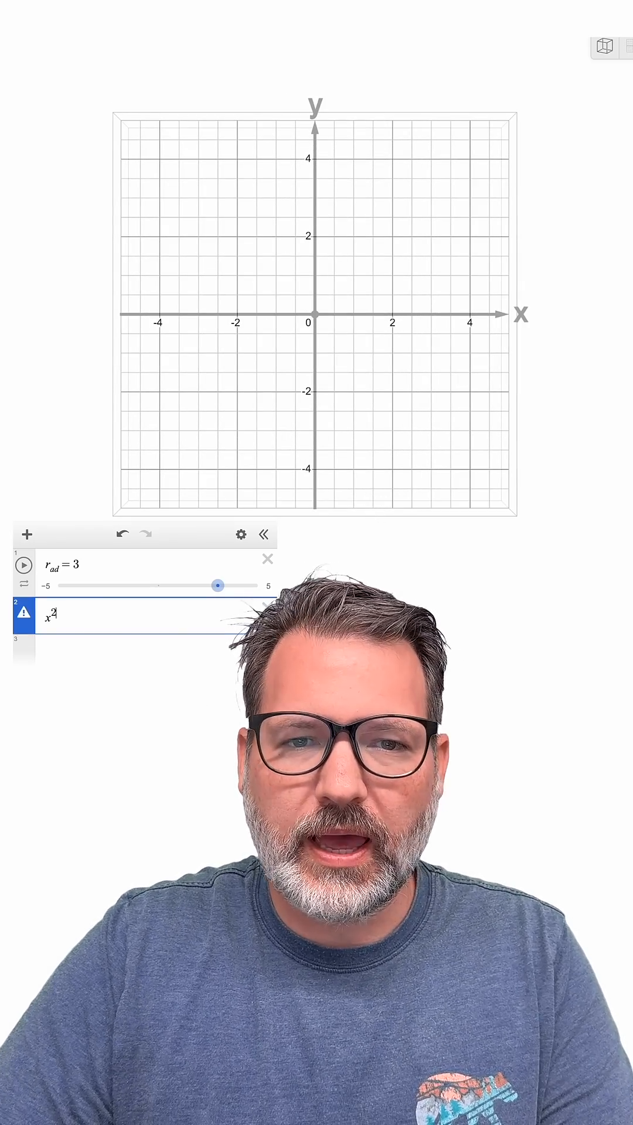
pyautogui.write('+ y^2')
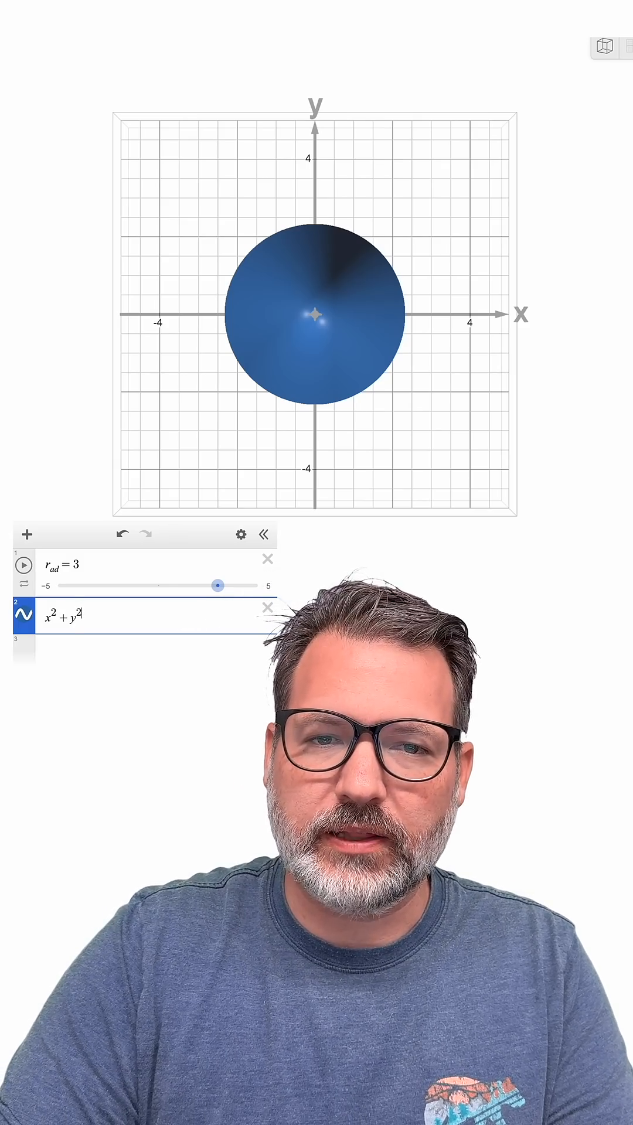
pyautogui.write('=rad')
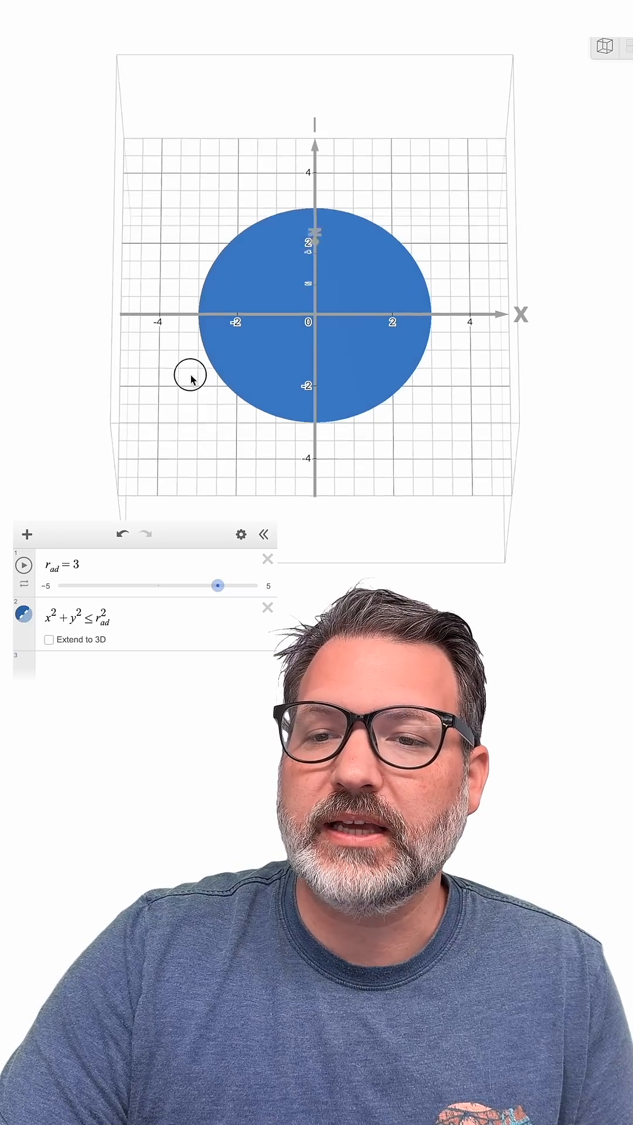
pyautogui.moveTo(190, 378); pyautogui.dragTo(205, 403)
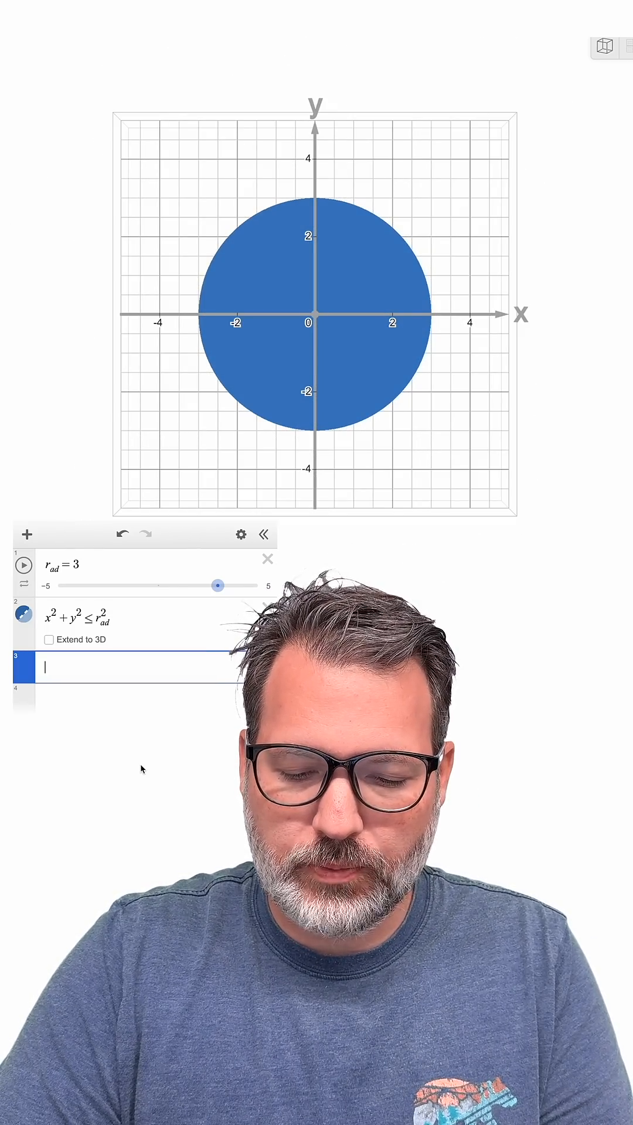
# Step: Define circumference C = 2π·r_ad (≈18.85) and height h = C as two Algebra entries
pyautogui.write('C = 2π · r_ad')
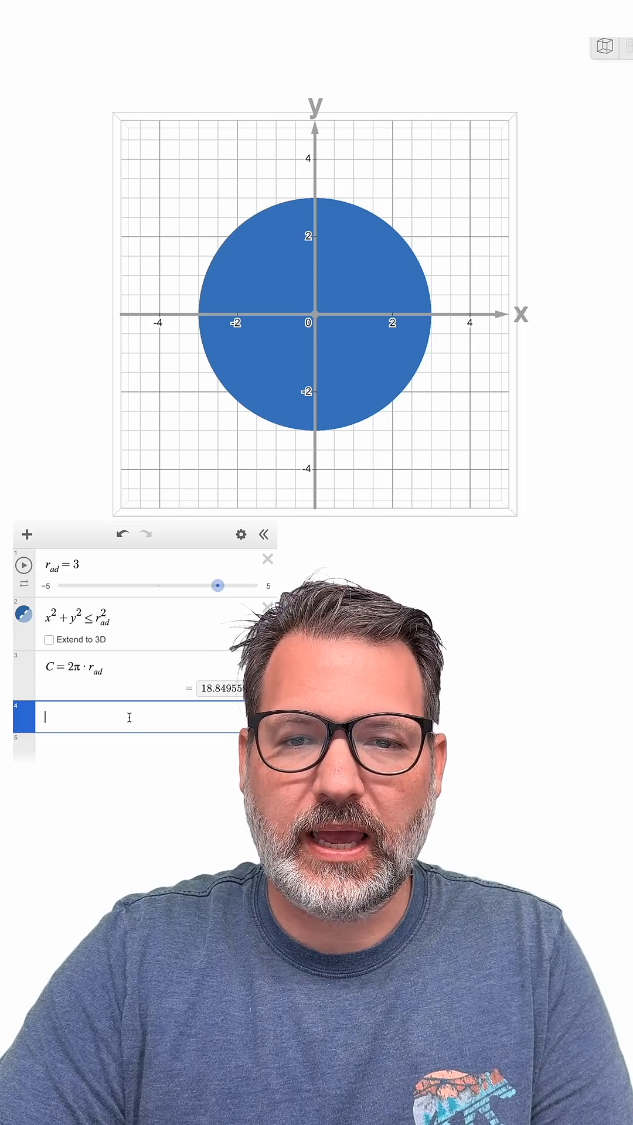
pyautogui.write('h = C')
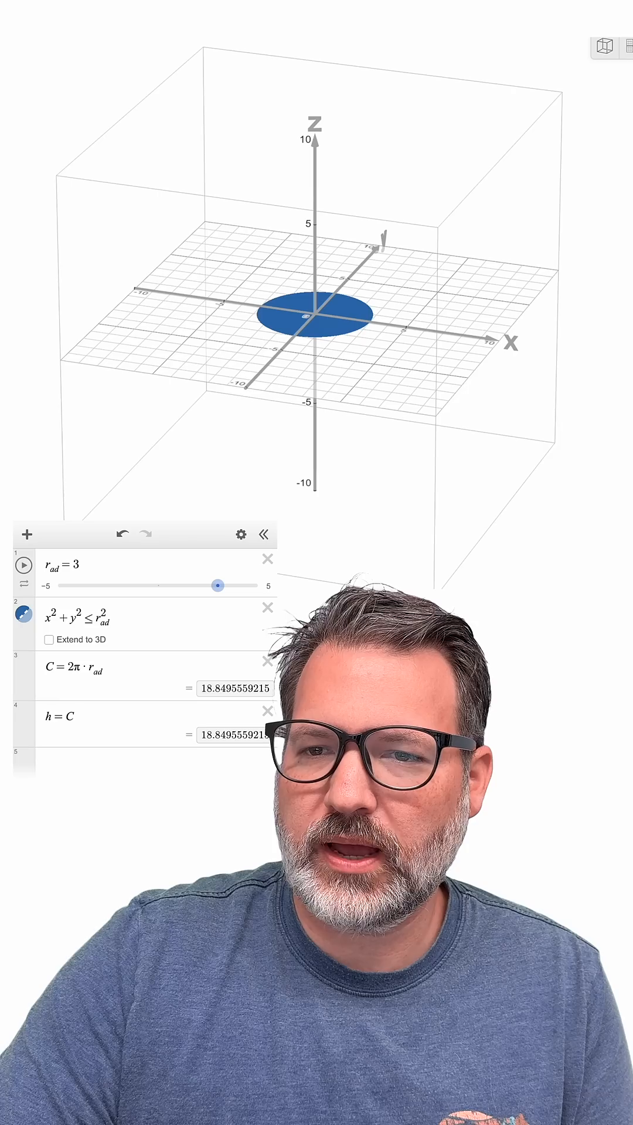
# Step: Enter the surface x² + y² = r_ad² with 0 < z ≤ h to stand a cylinder on the disc
pyautogui.scroll(-3)
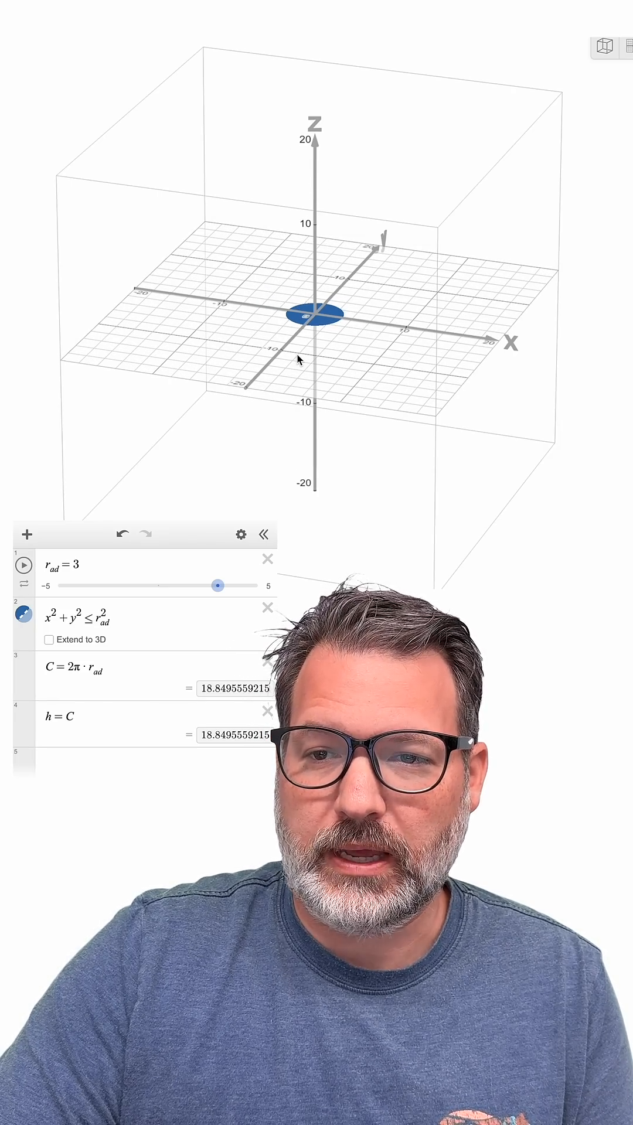
pyautogui.click(79, 617)
pyautogui.write('x^2+y^2=r_ad^2{0<z≤h}')
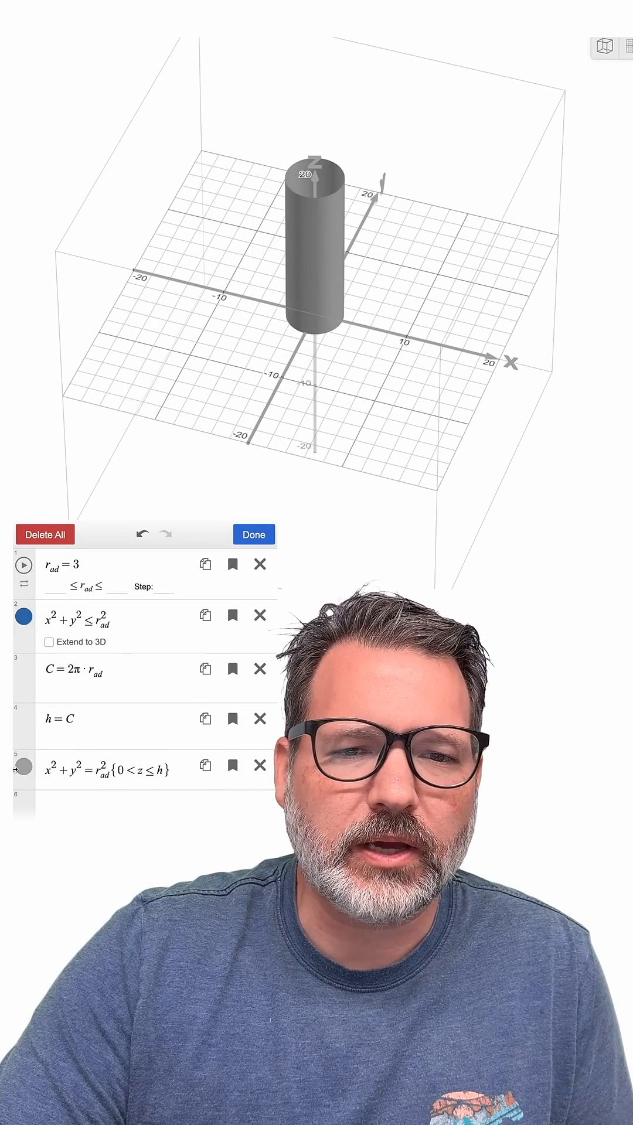
# Step: Colour the cylinder surface blue to match the disc
pyautogui.click(25, 767)
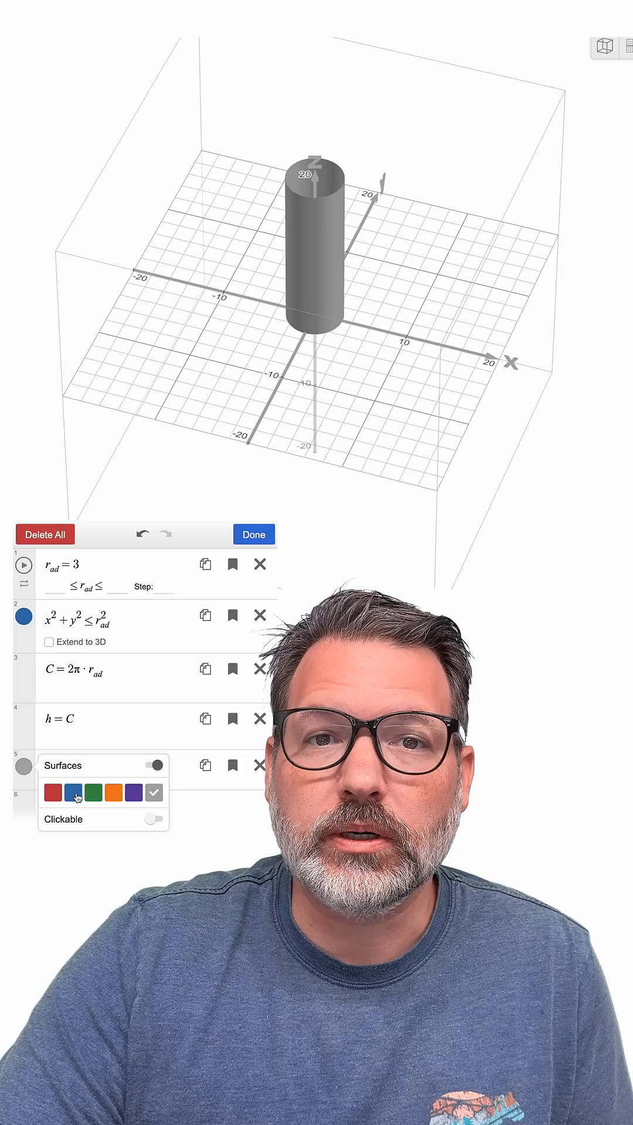
pyautogui.click(253, 534)
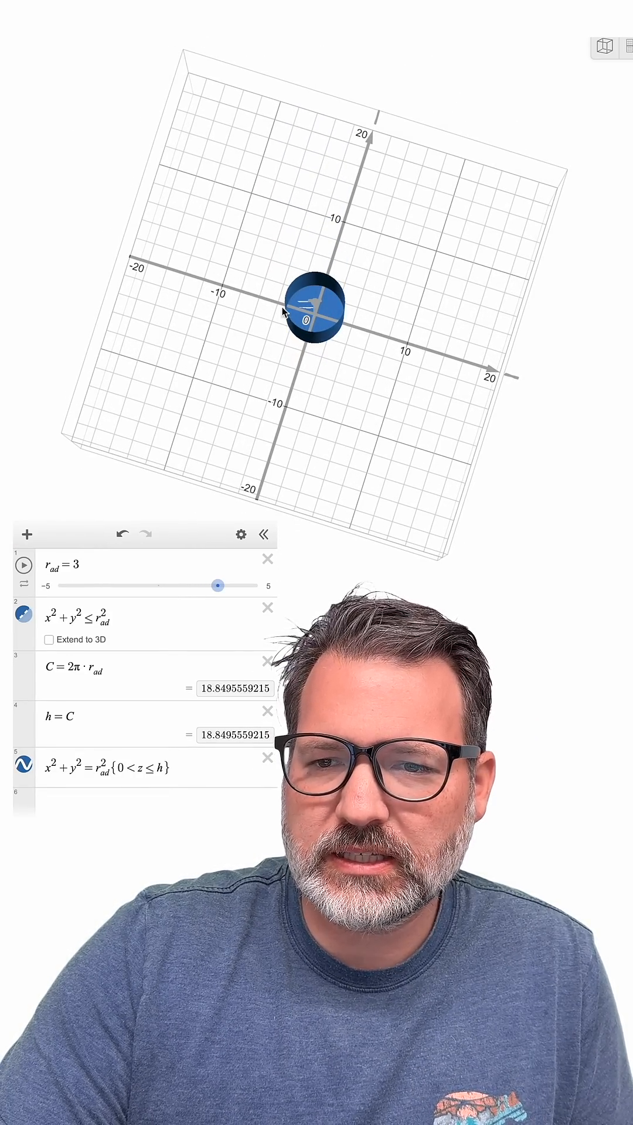
# Step: Rotate the 3D view to a level side-on look at the blue cylinder rising to about 18.85
pyautogui.moveTo(312, 309); pyautogui.dragTo(351, 295)
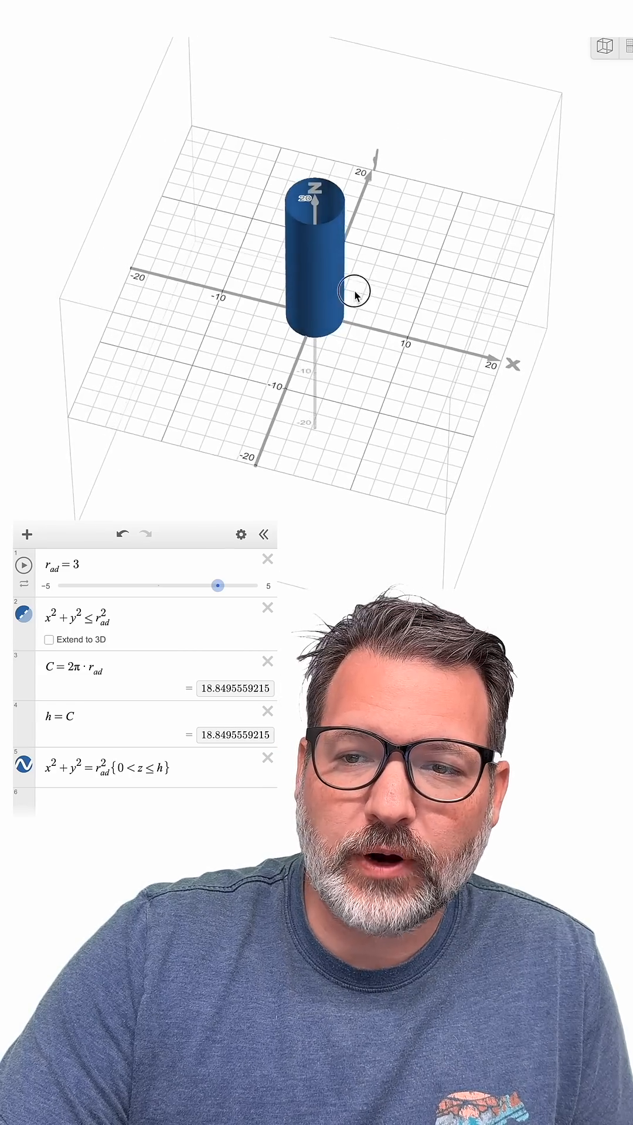
pyautogui.moveTo(356, 295); pyautogui.dragTo(324, 251)
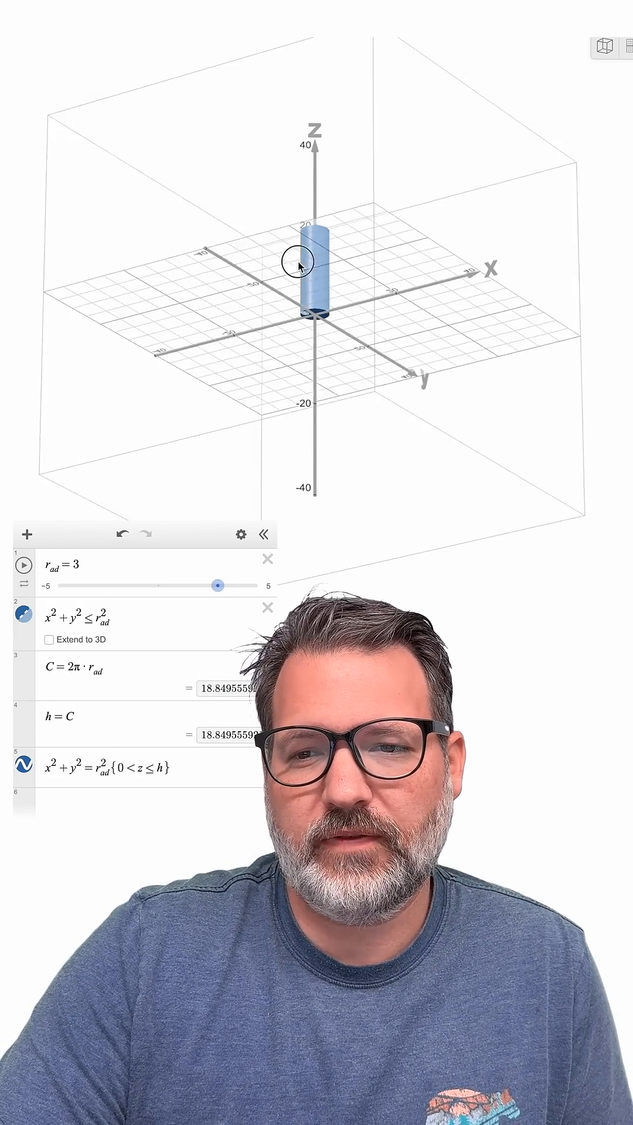
pyautogui.moveTo(302, 266); pyautogui.dragTo(329, 316)
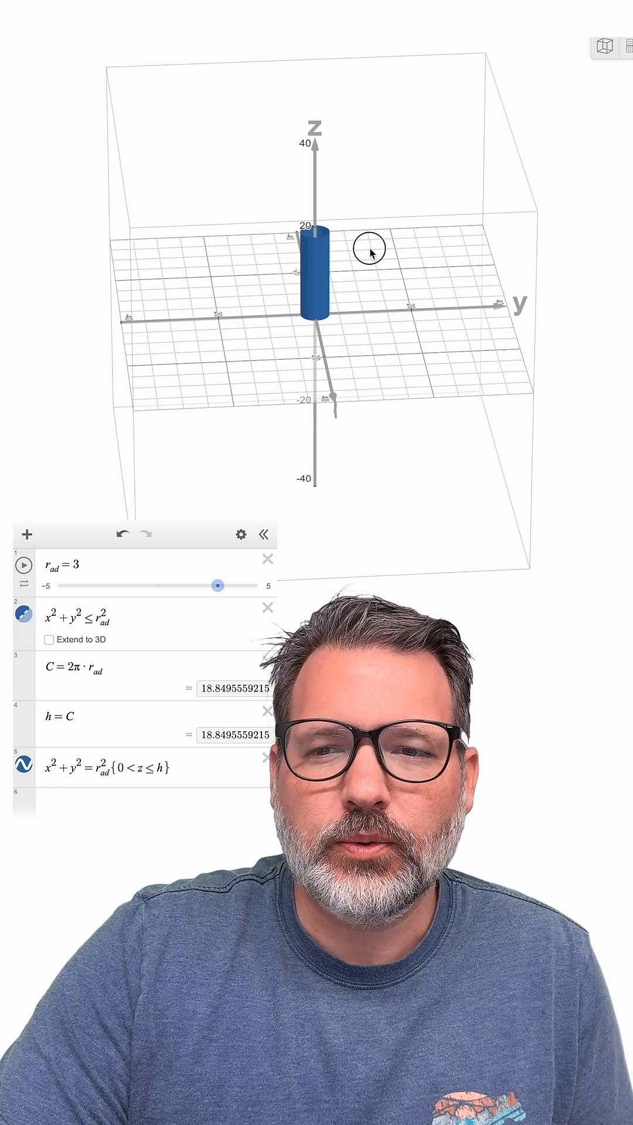
pyautogui.moveTo(370, 252); pyautogui.dragTo(352, 194)
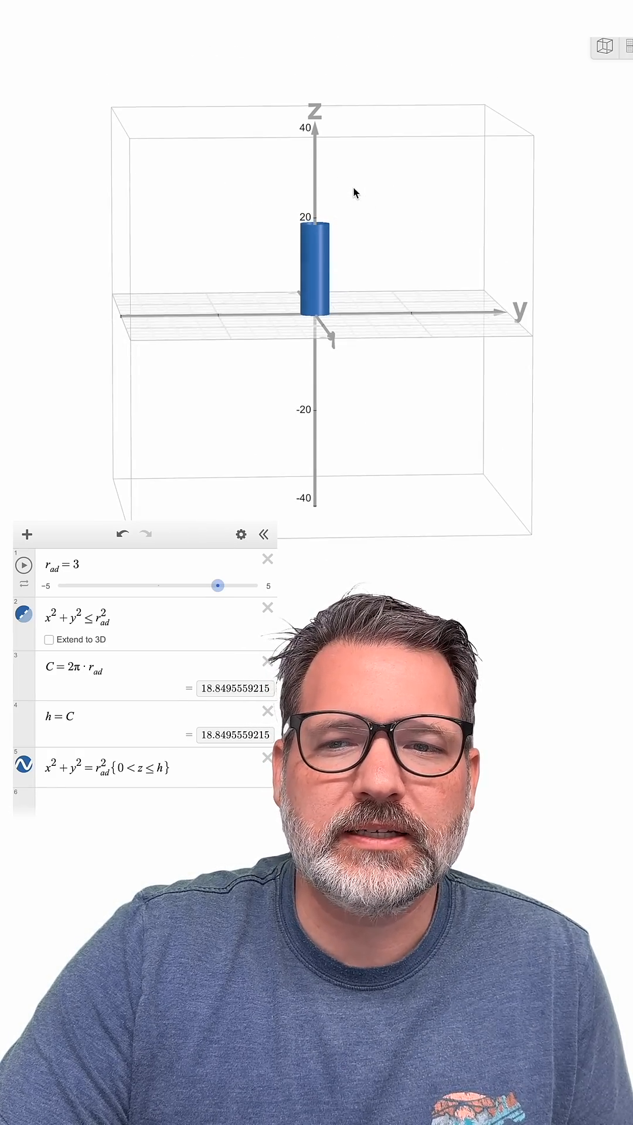
pyautogui.moveTo(368, 284)
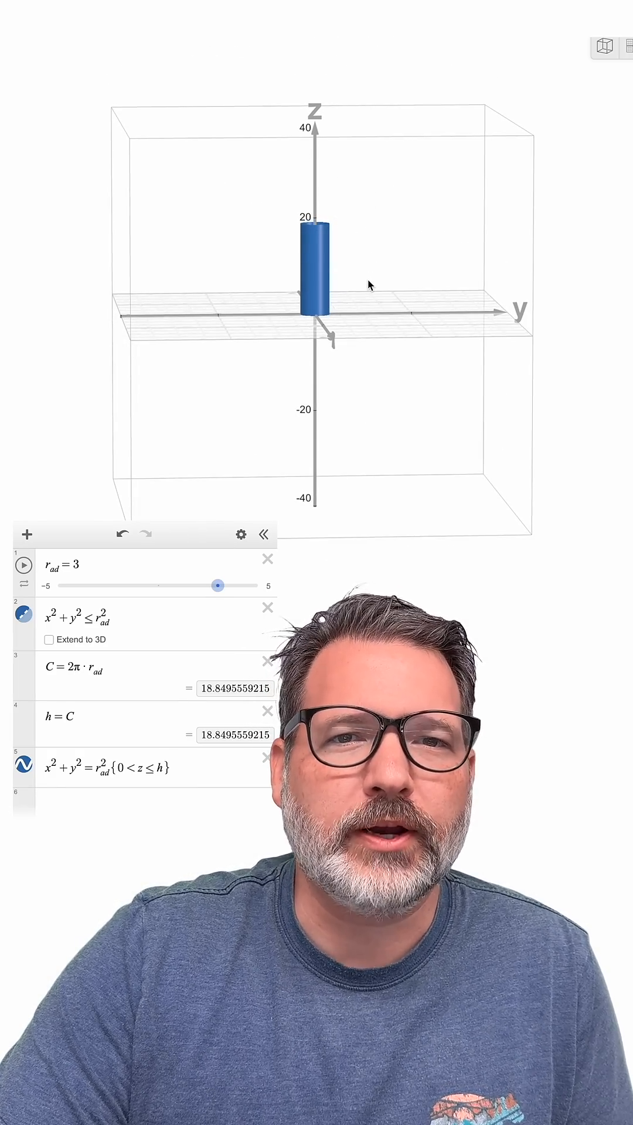